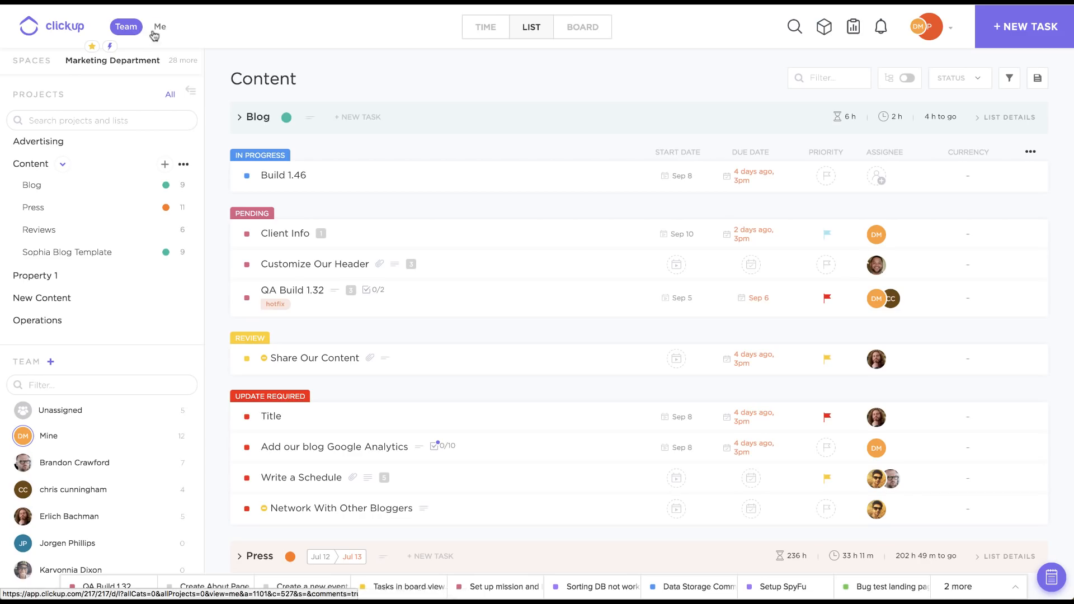
- Filter the task list to only my tasks, then show the whole team's tasks again
left_click(159, 27)
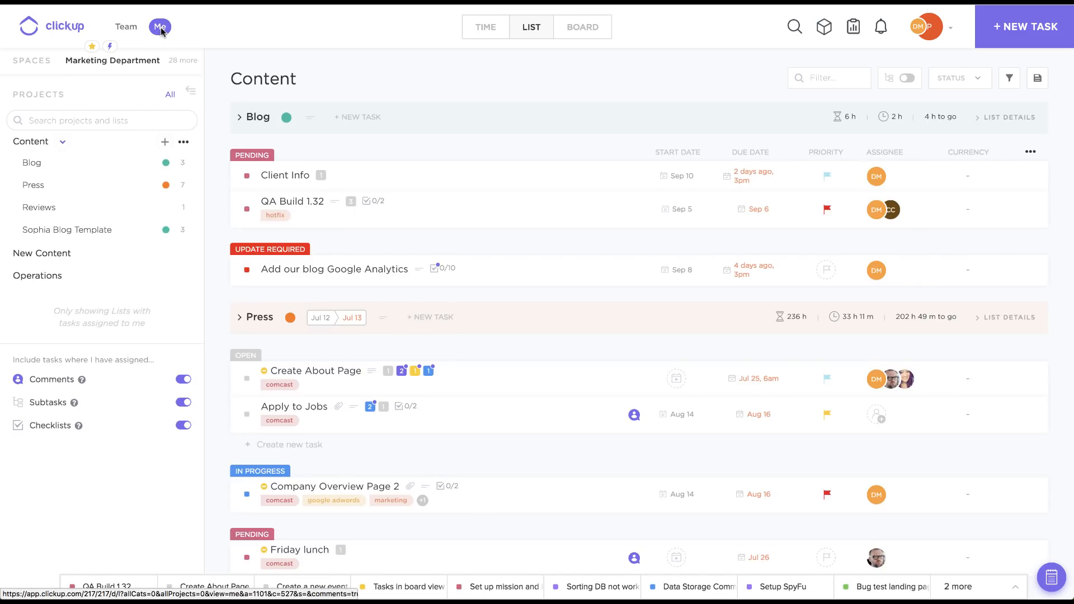
left_click(125, 27)
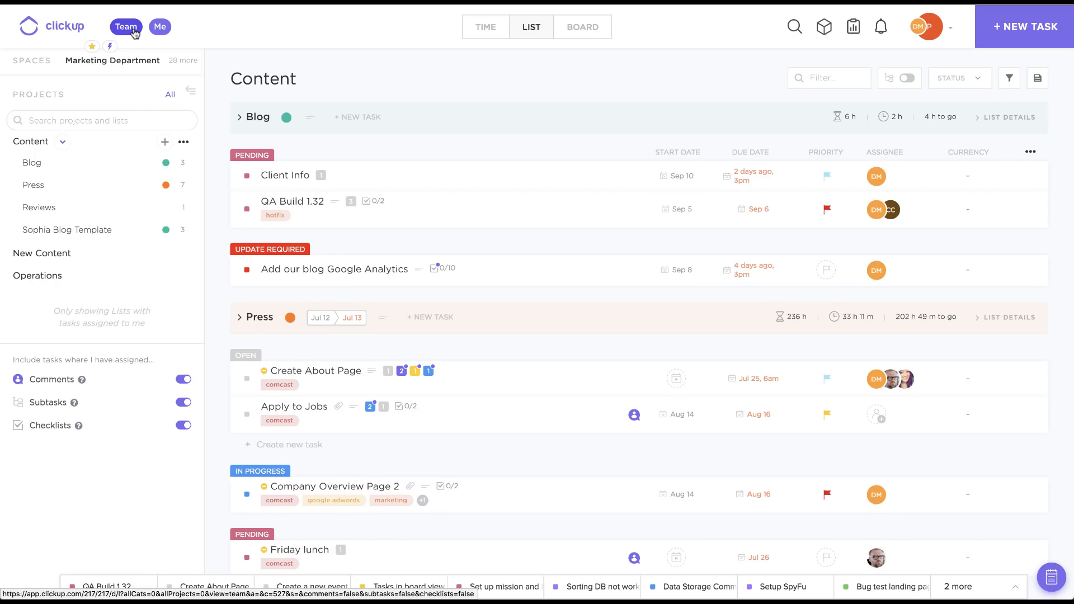
left_click(125, 27)
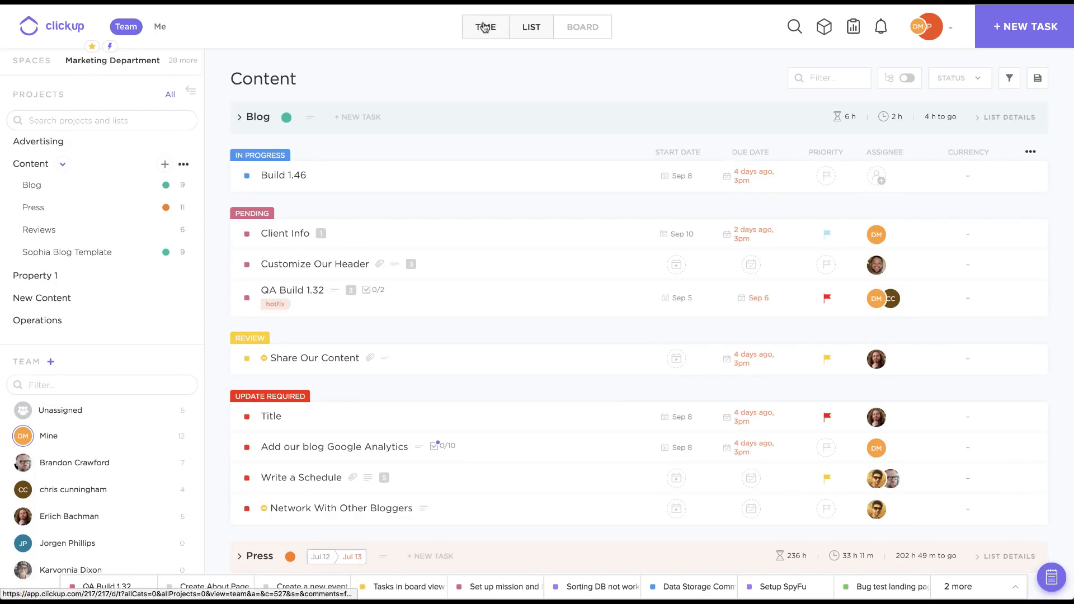
- Switch to the Board view of Marketing Department tasks, then go to Notifications
left_click(485, 26)
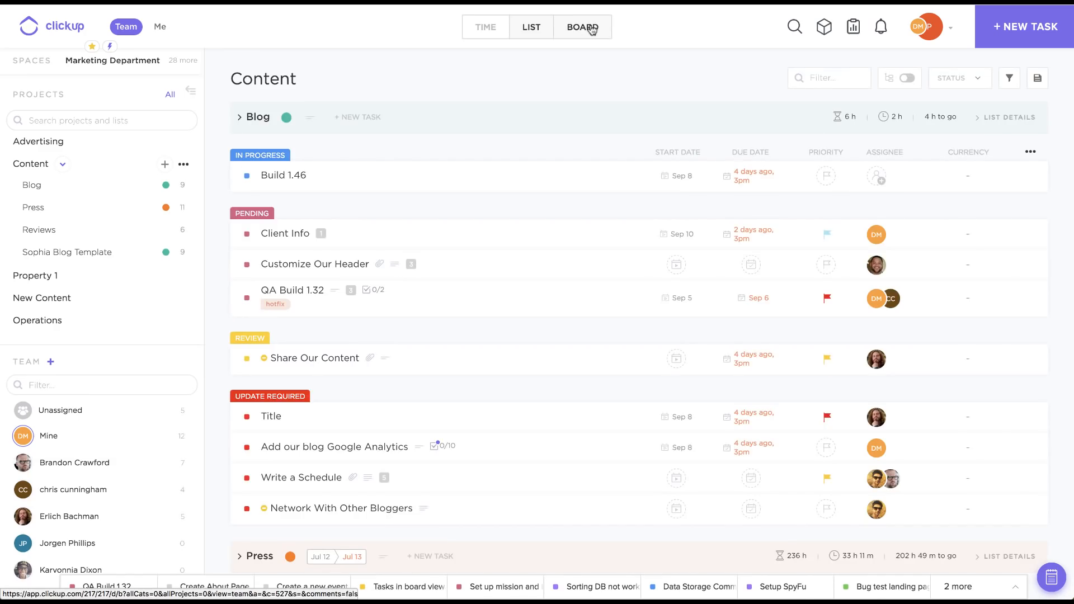
left_click(581, 27)
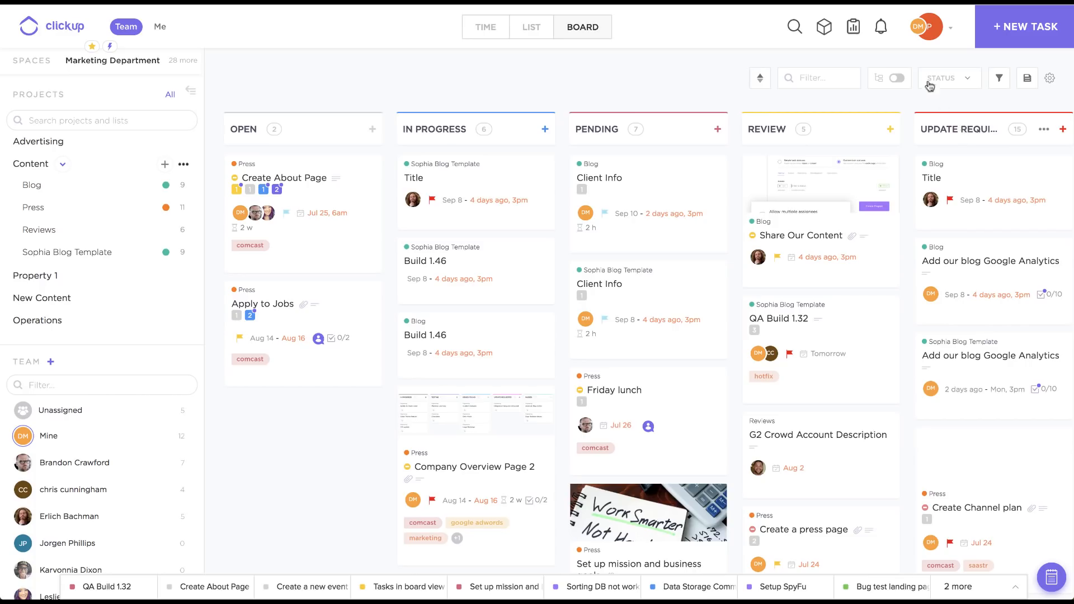
left_click(881, 27)
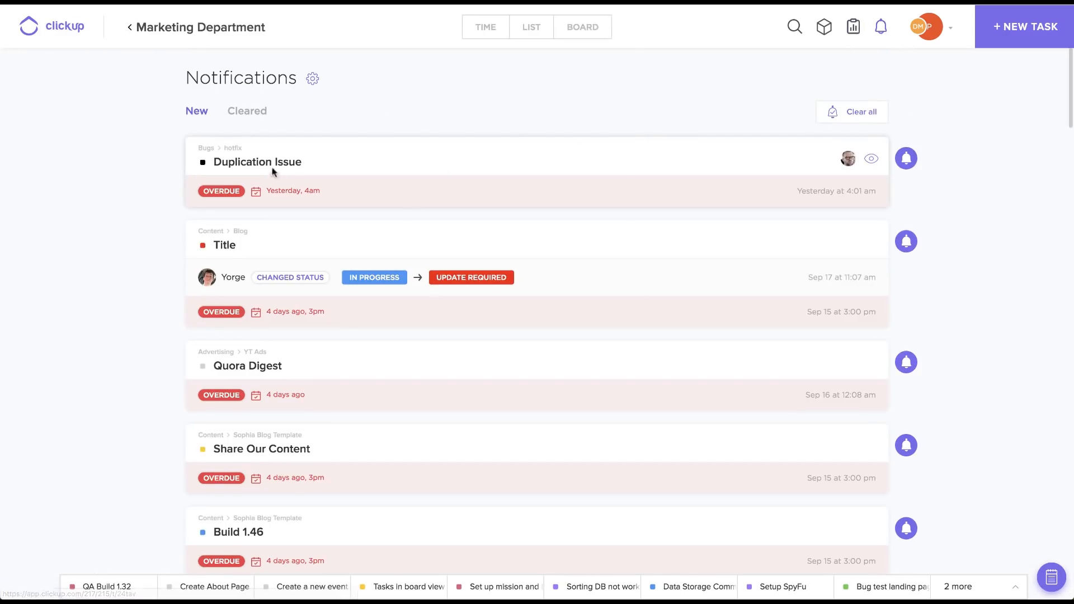
- Clear the Duplication Issue notification and show it in the Cleared list
left_click(257, 161)
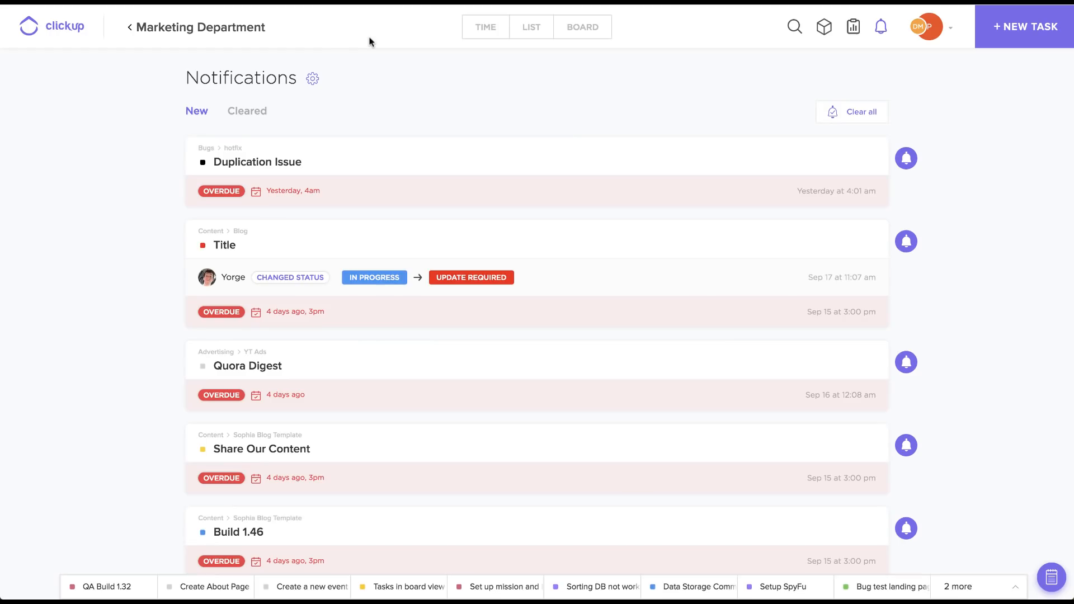
mouse_move(918, 172)
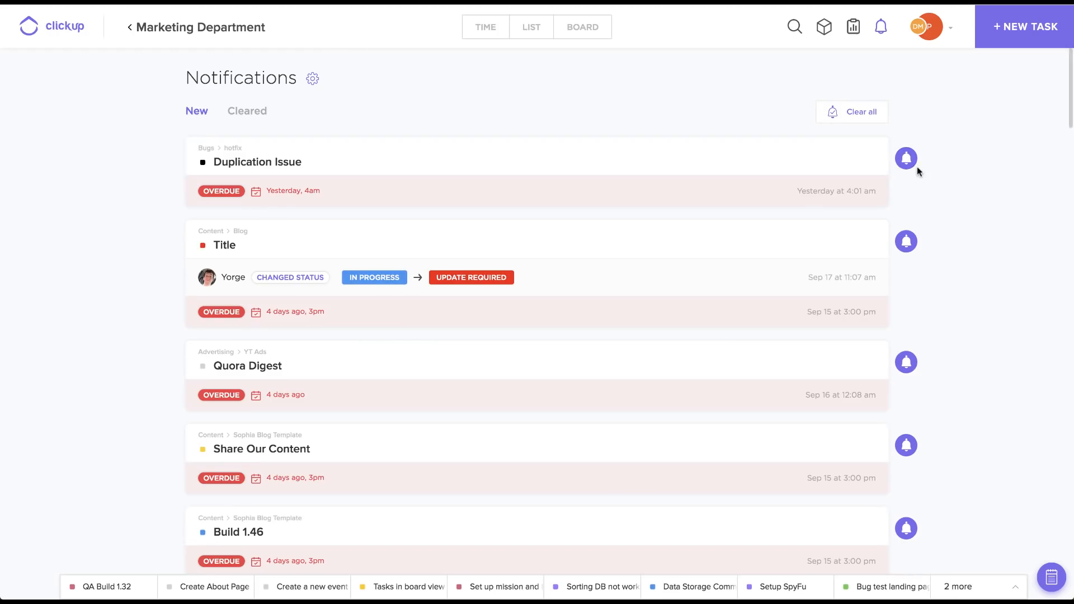
left_click(905, 158)
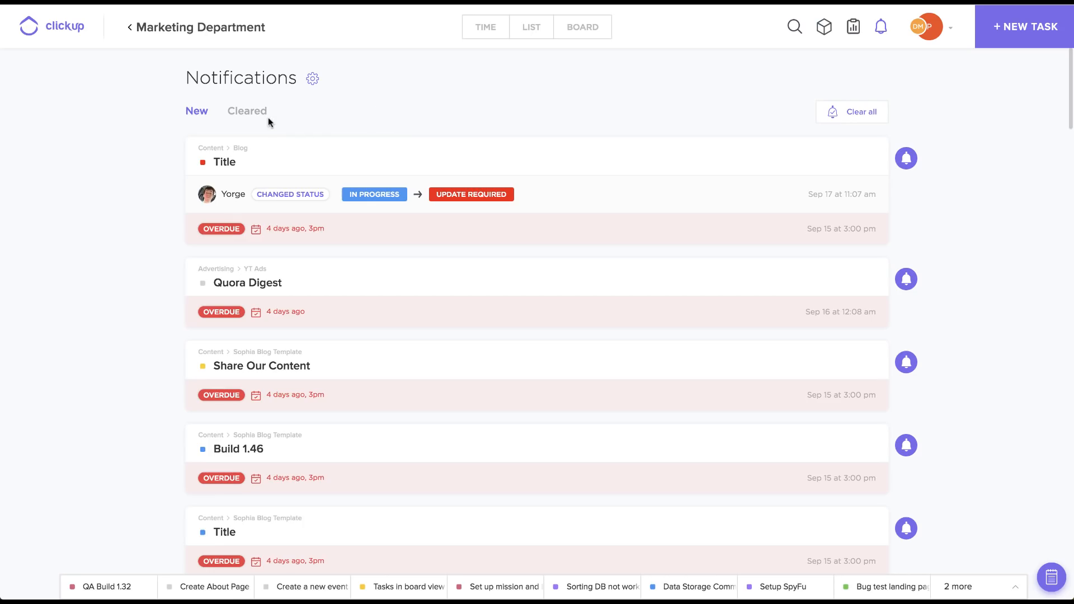
left_click(247, 111)
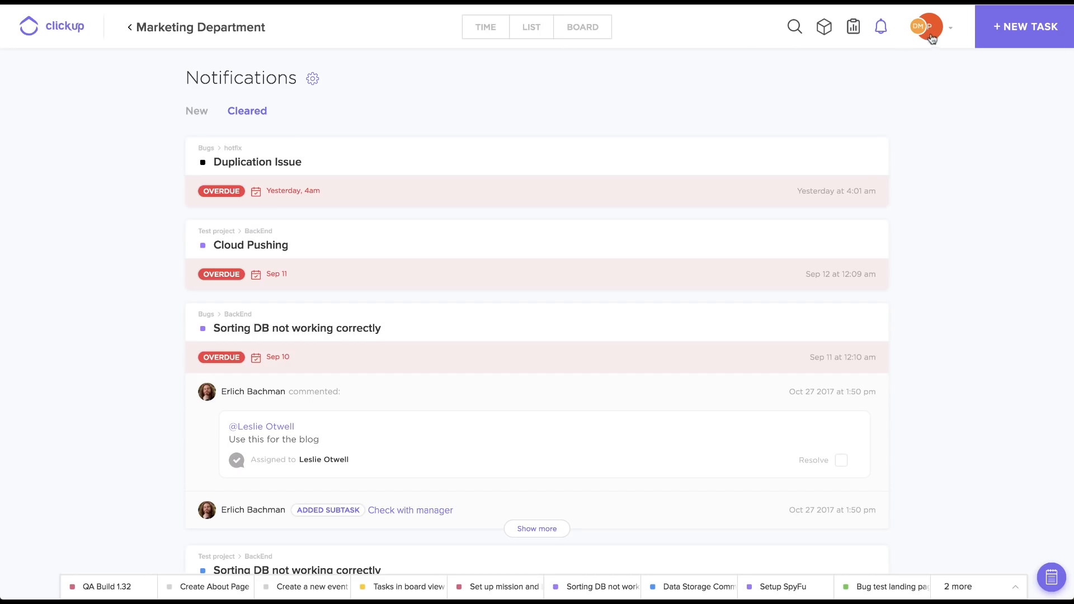
left_click(926, 27)
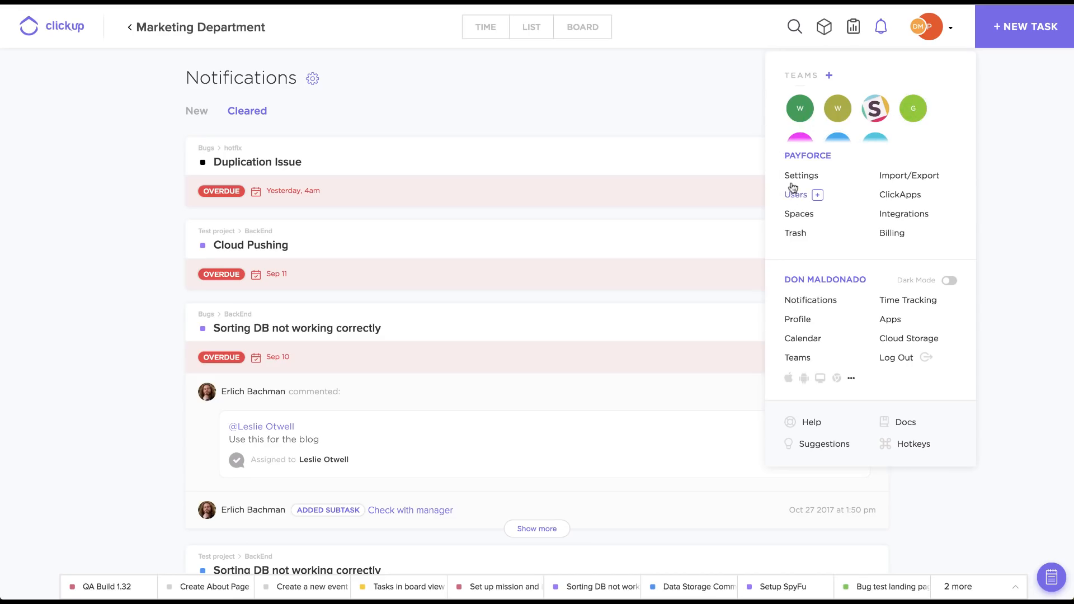
mouse_move(806, 421)
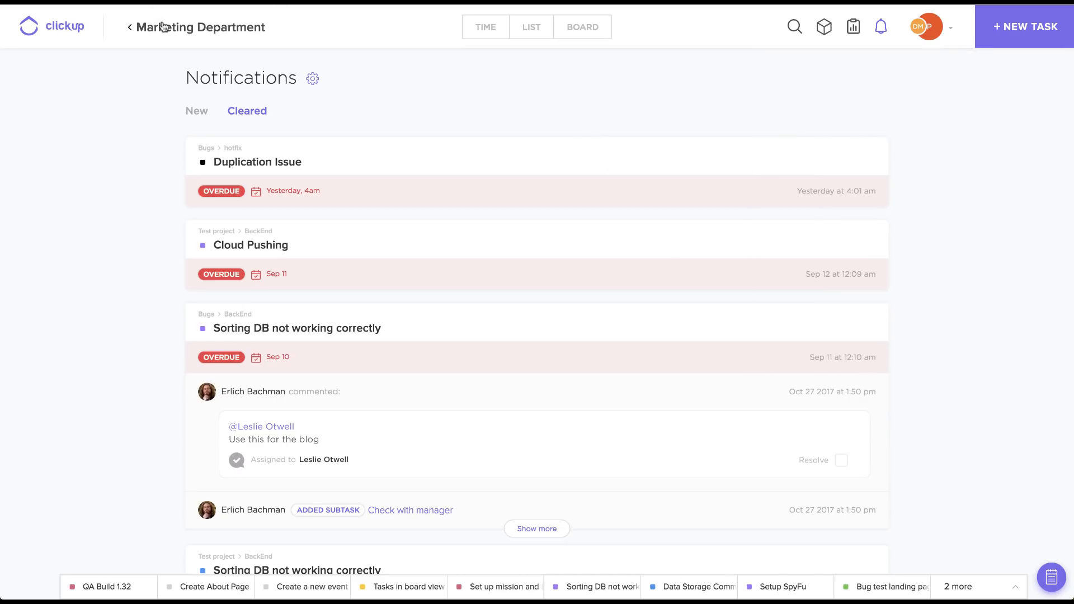
left_click(1023, 26)
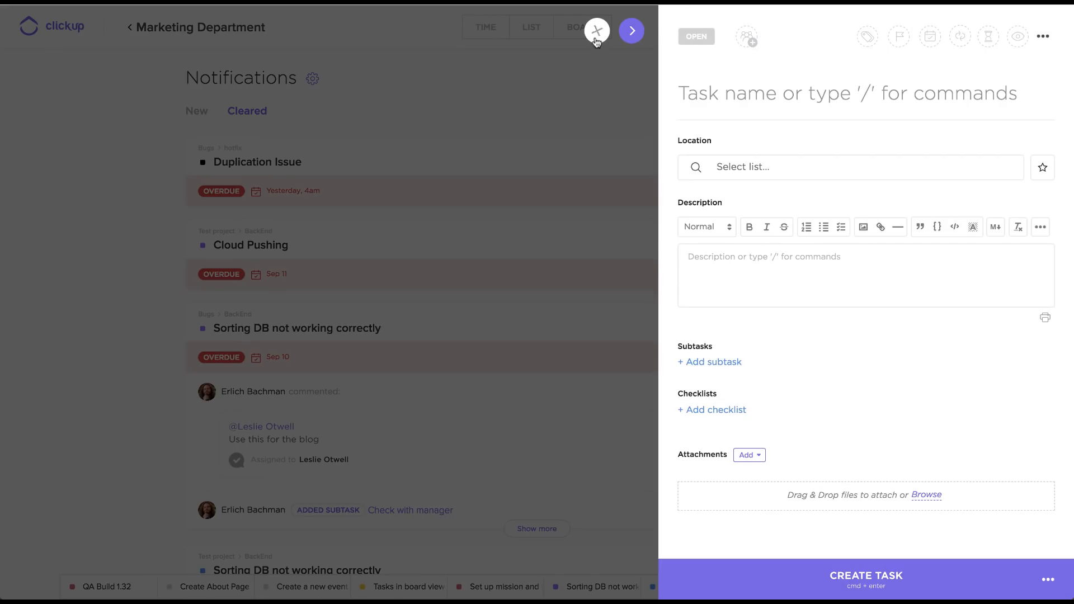
left_click(597, 30)
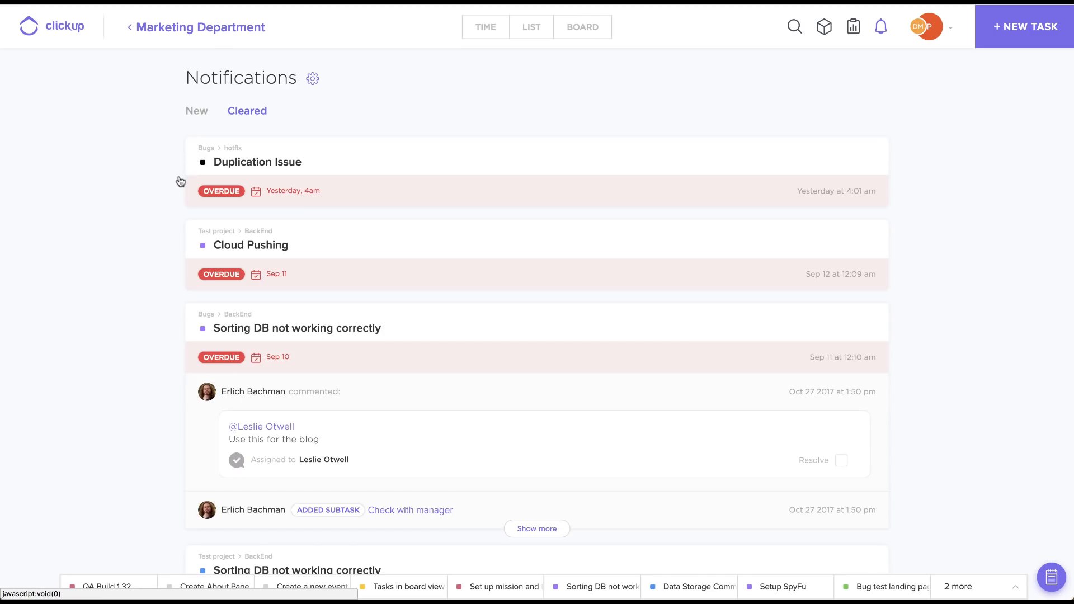
- Return from Notifications to the Marketing Department board grouped by status
left_click(582, 27)
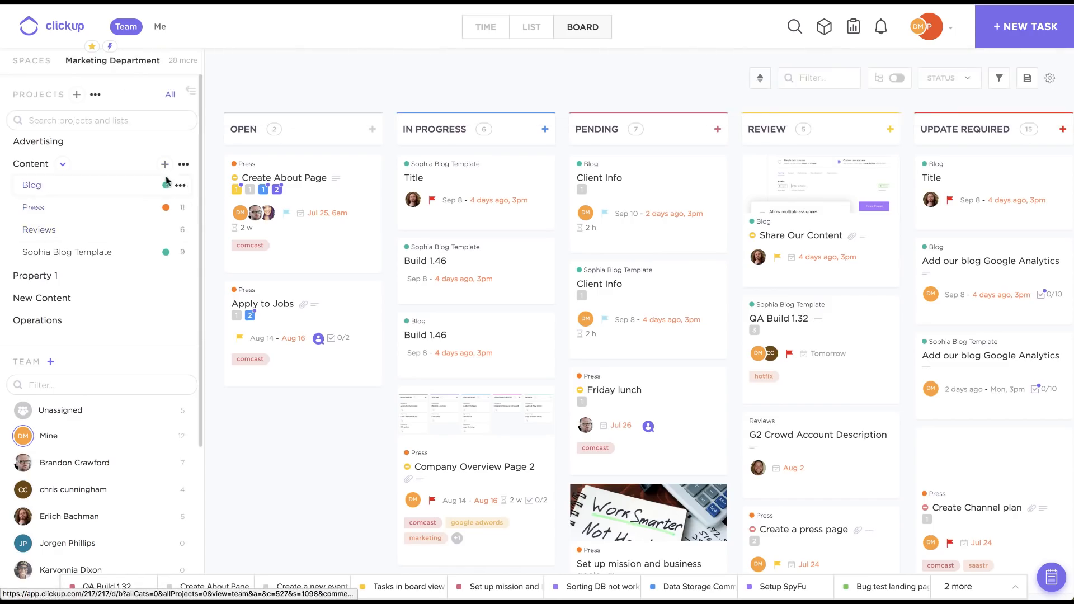
left_click(184, 164)
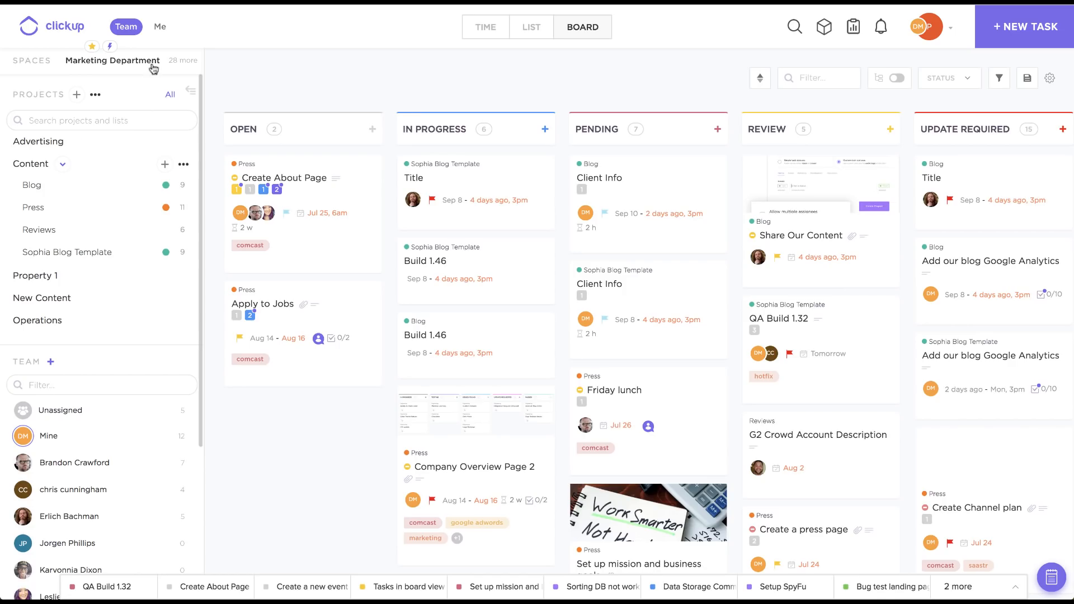
- Review the Marketing Department space settings, including the ON HOLD status options
left_click(211, 61)
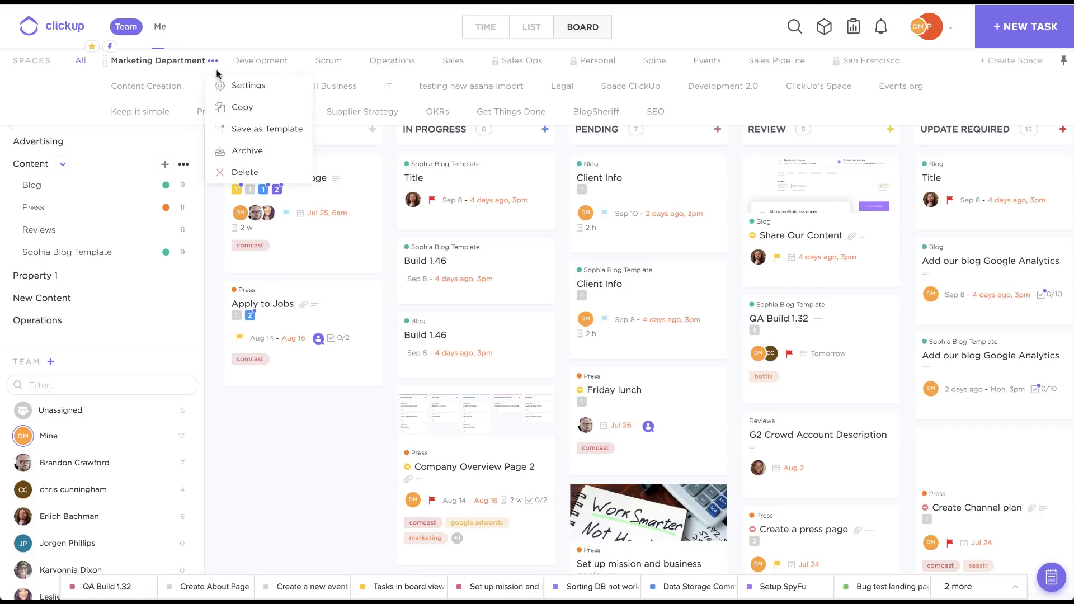
left_click(250, 85)
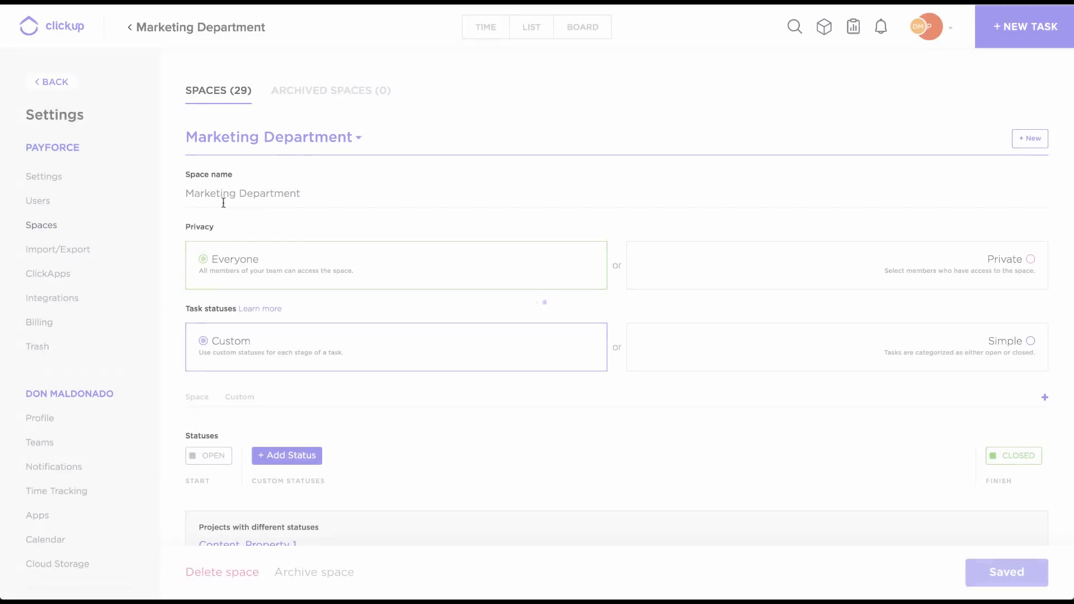
scroll("down", 3)
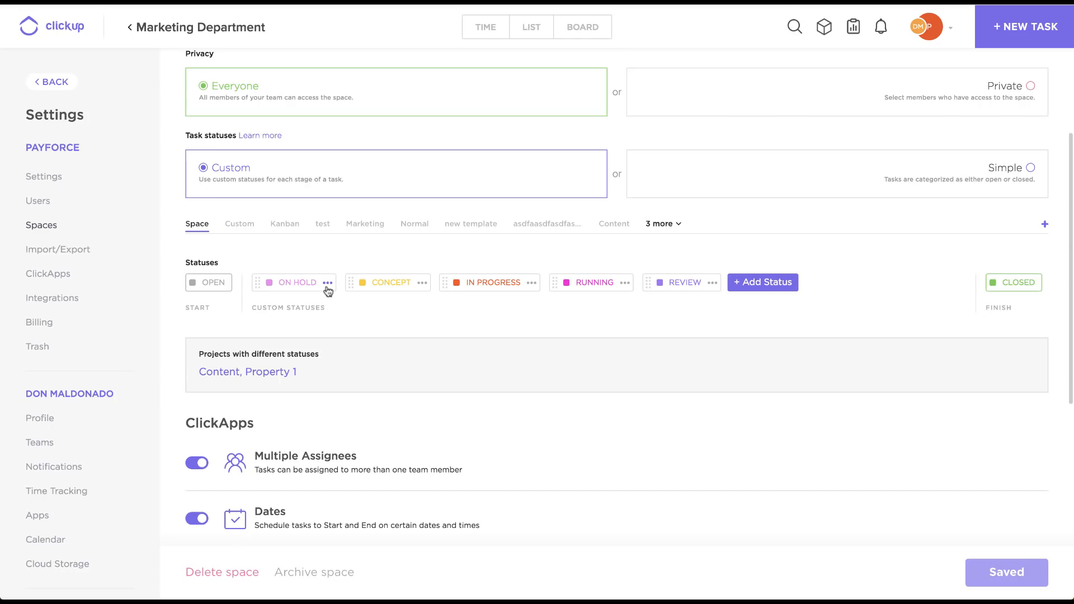
left_click(327, 282)
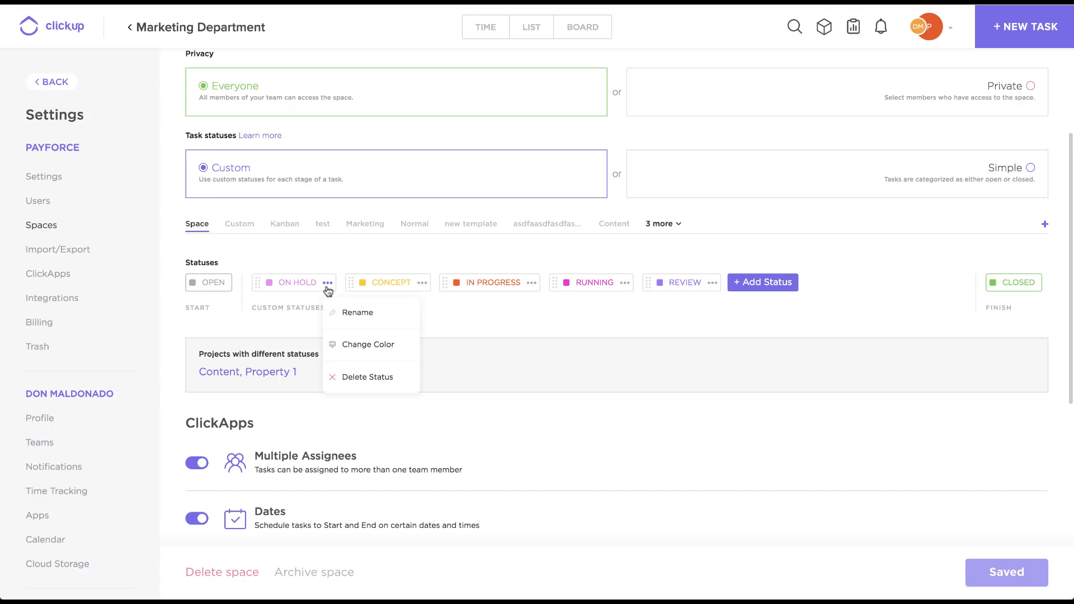
left_click(849, 267)
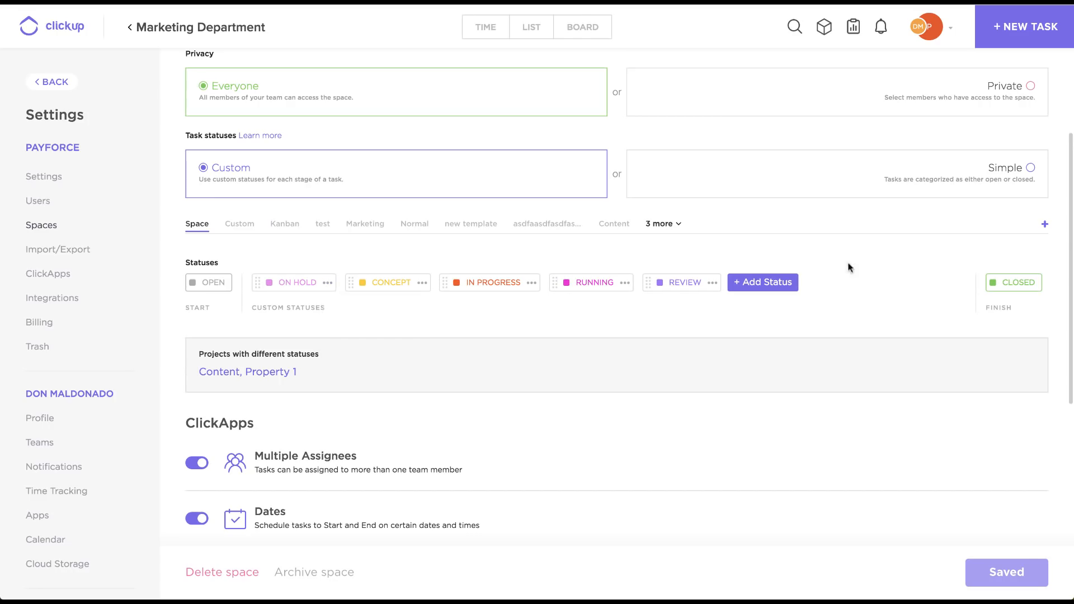
mouse_move(762, 282)
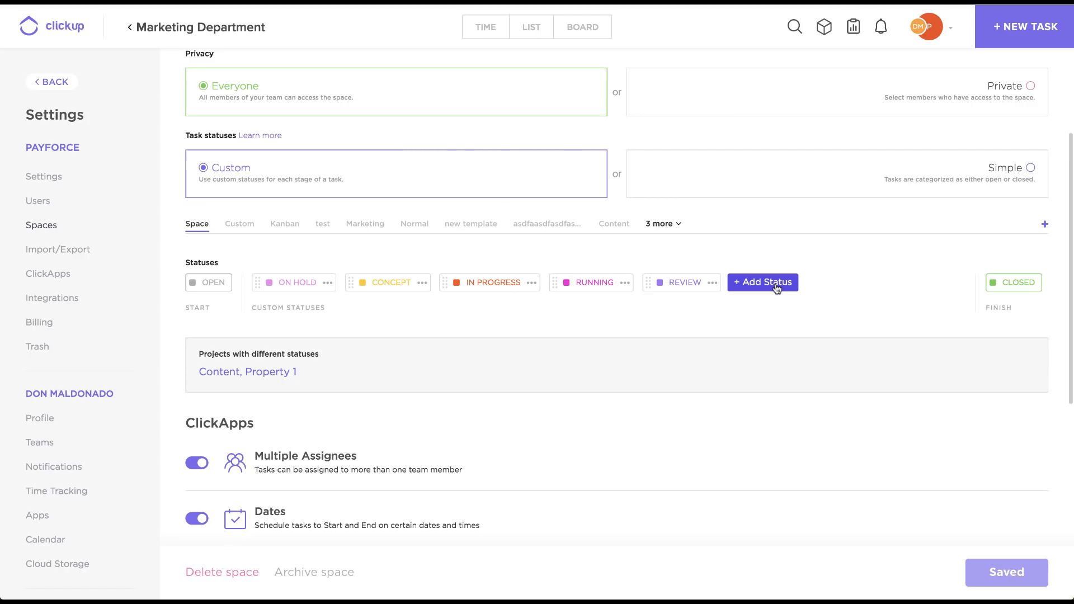
mouse_move(52, 81)
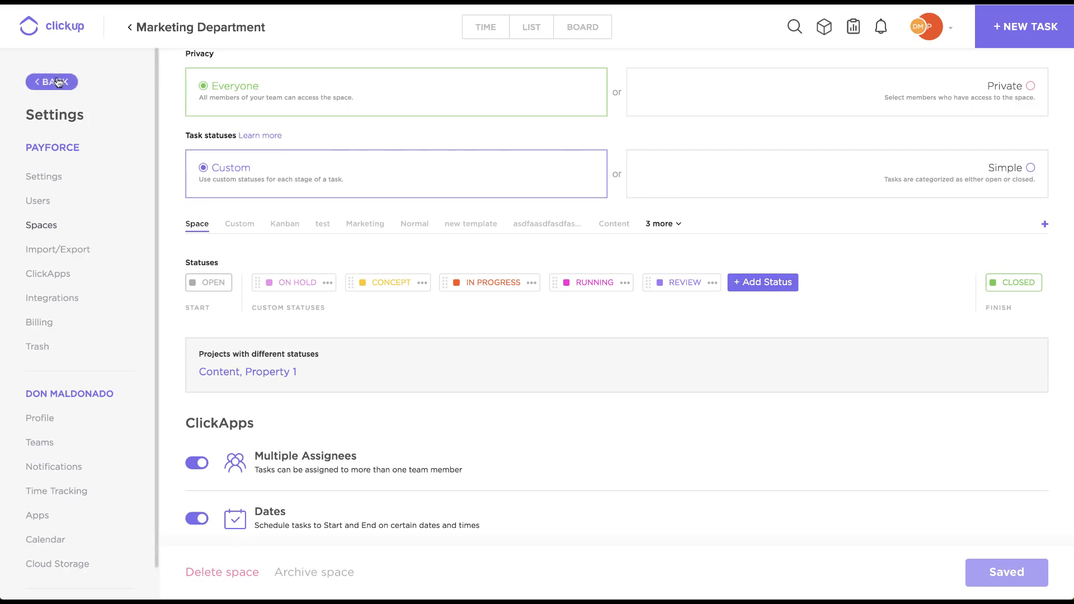
- Back on the board, open the Content project's custom status editor
left_click(52, 81)
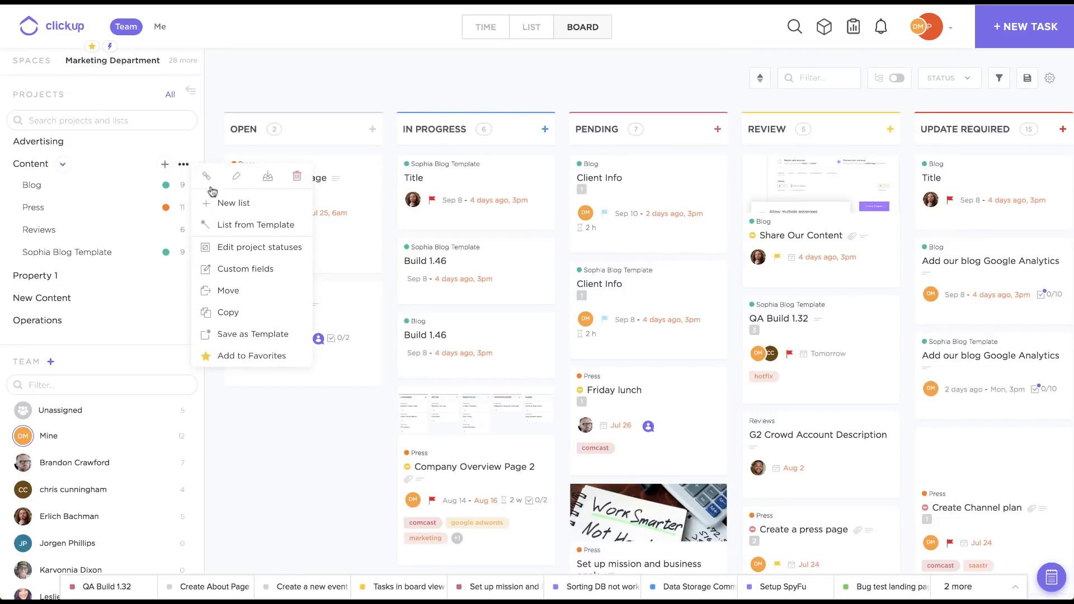
left_click(245, 247)
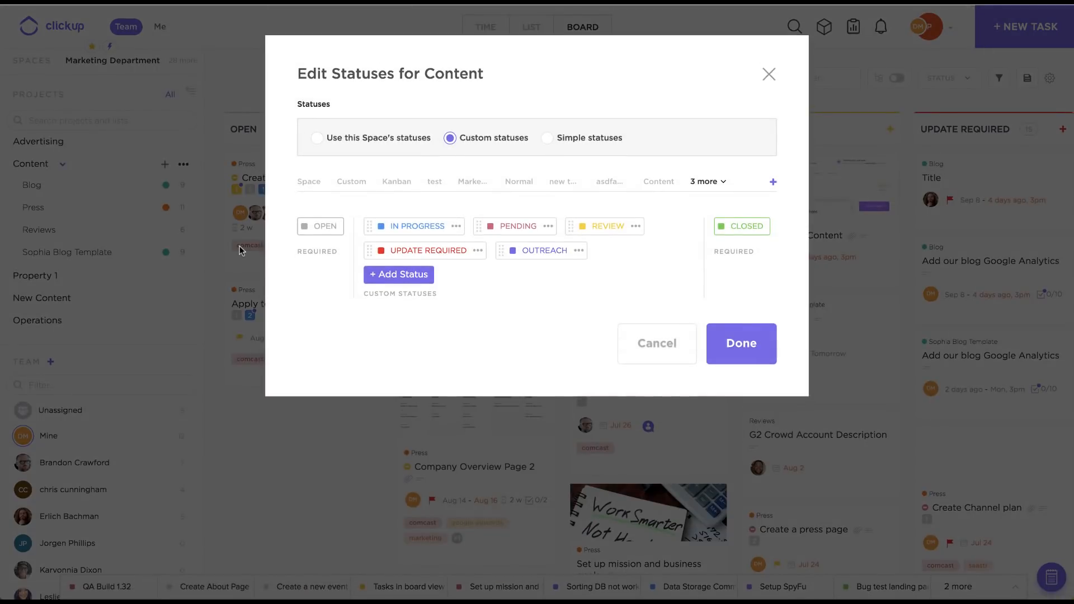